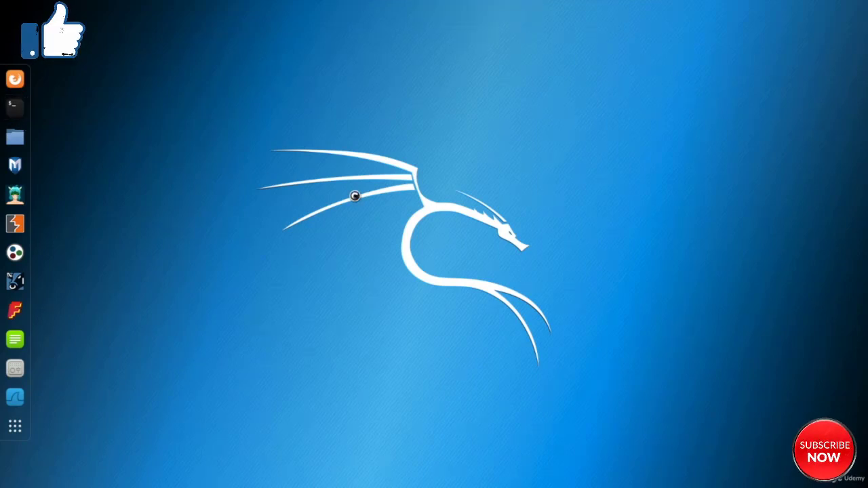
Step: Open a Kali terminal and start typing the ifconfig command
left_click(15, 107)
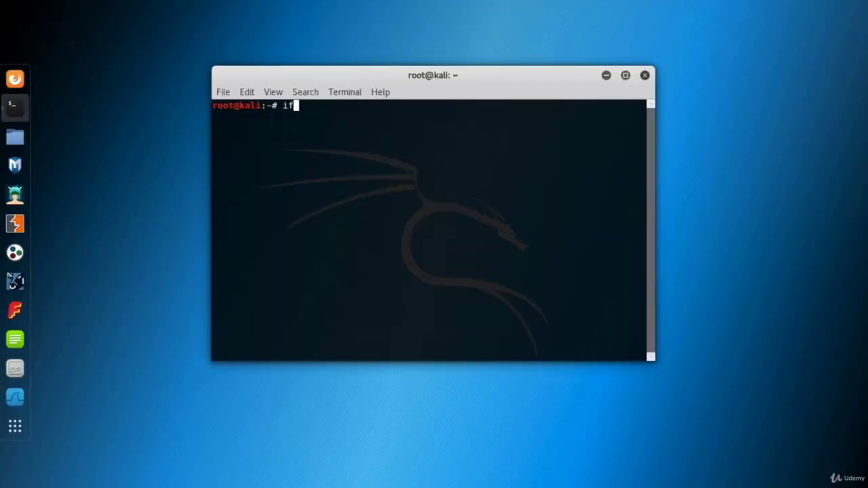
type("config")
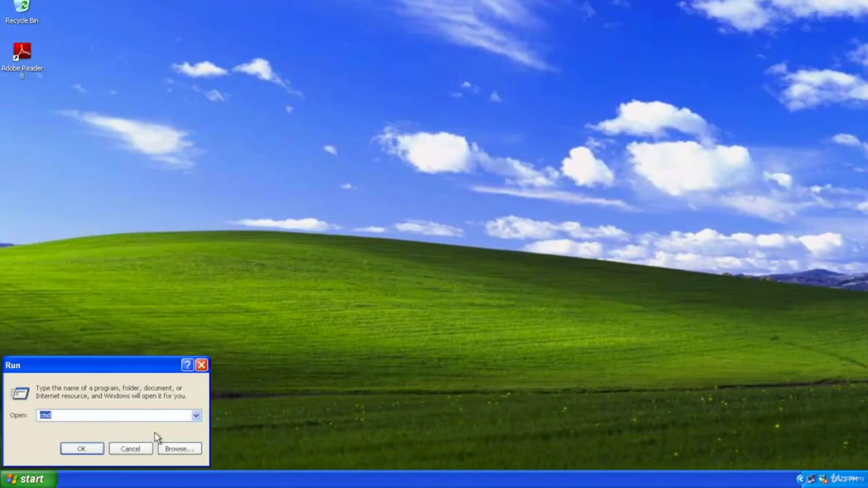
Step: Confirm cmd in the Windows XP Run dialog to launch the command prompt
left_click(81, 449)
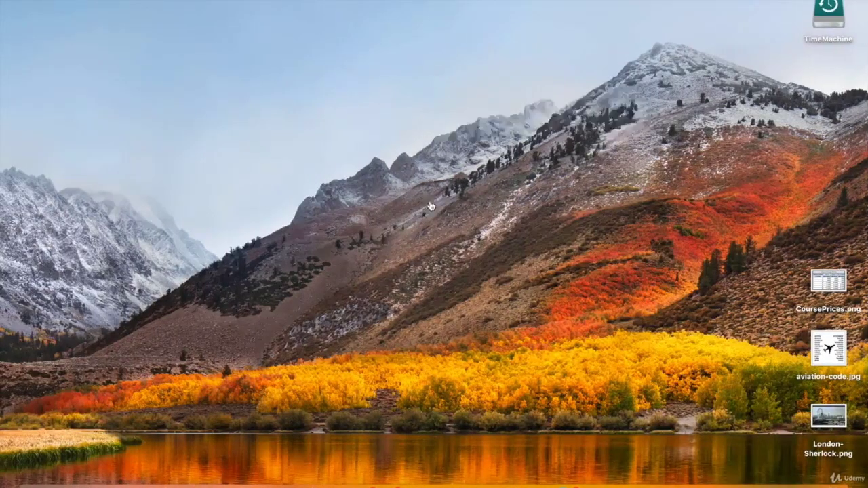
Step: Launch macOS Terminal via Spotlight and highlight vmnet8 and its address 172.16.99.1
type("terminal.app")
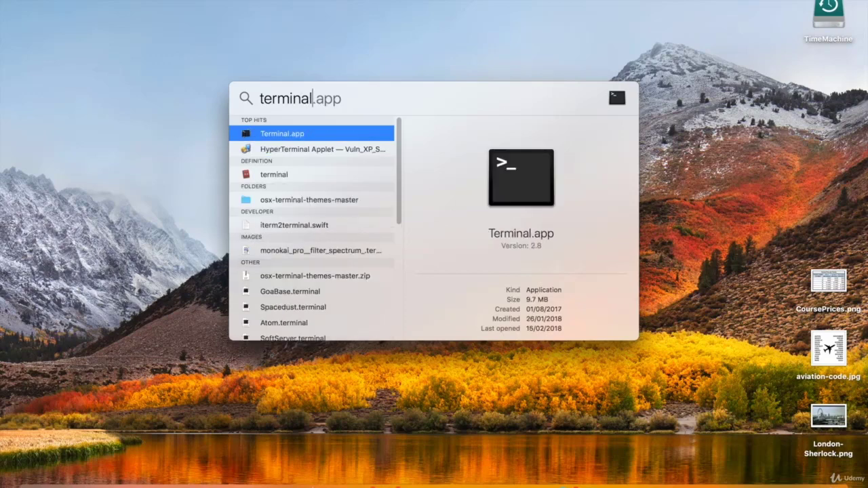
key("enter")
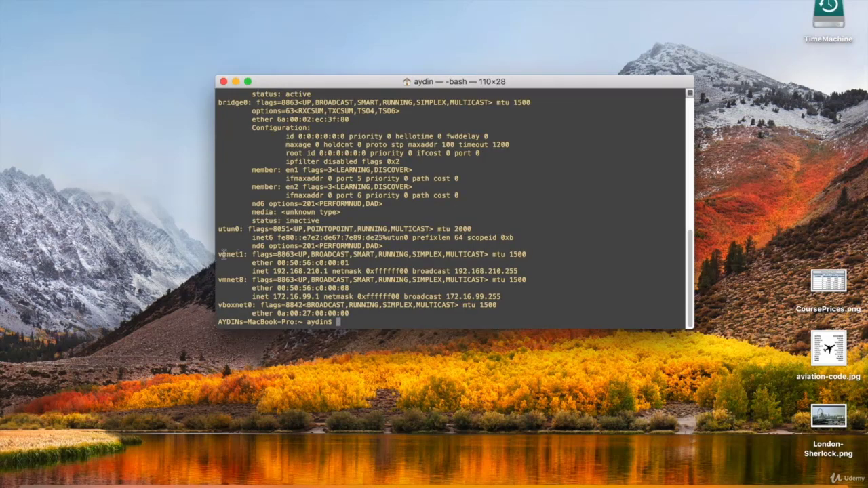
double_click(229, 255)
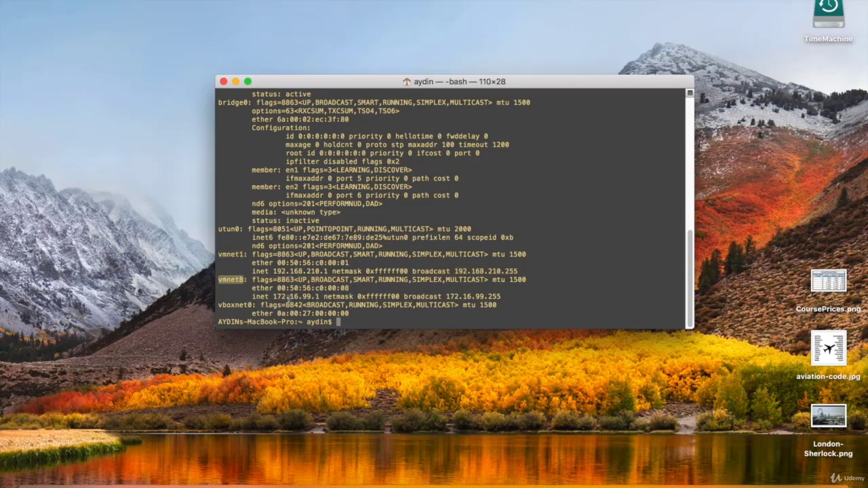
double_click(295, 297)
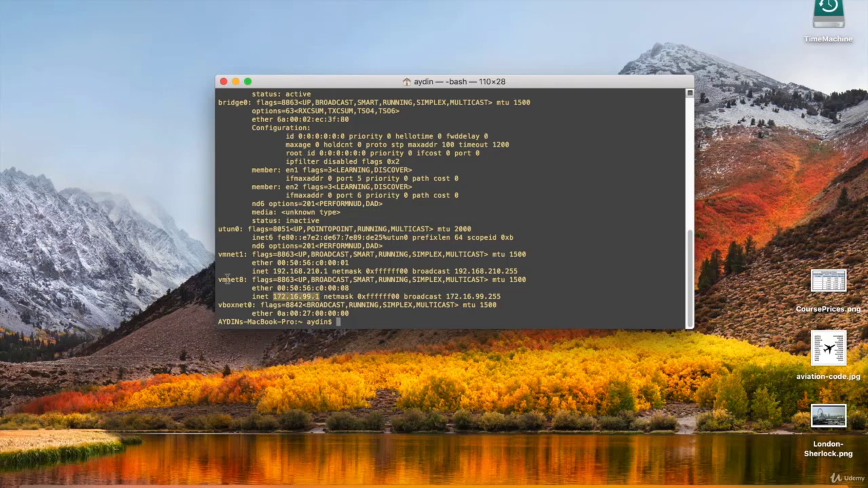
mouse_move(235, 285)
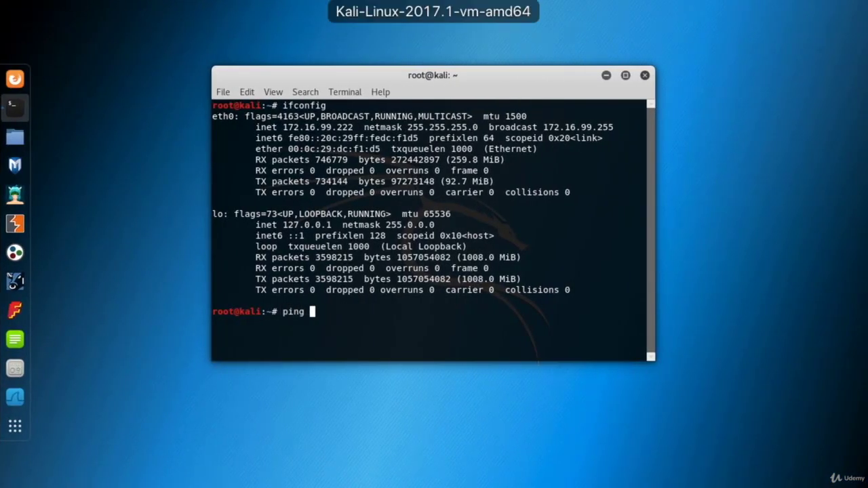
Step: Ping the Windows XP machine at 172.16.99.207 from Kali, stopping after replies arrive
type("172.16.99.207")
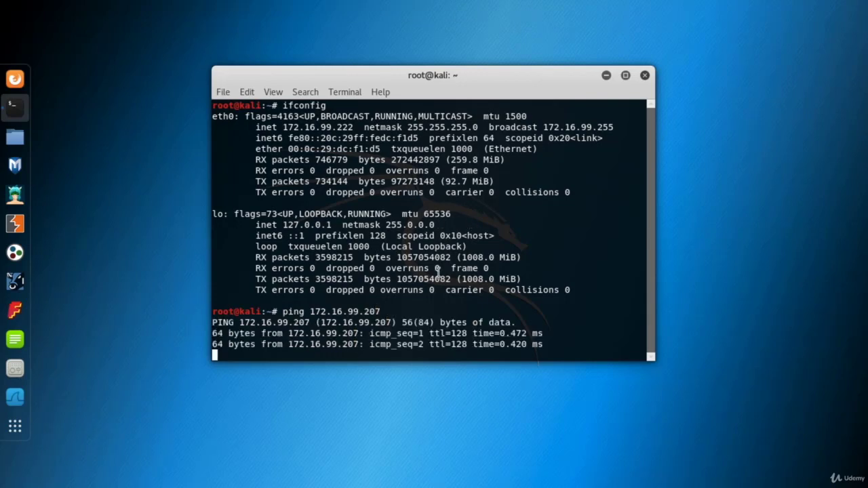
key("ctrl+c")
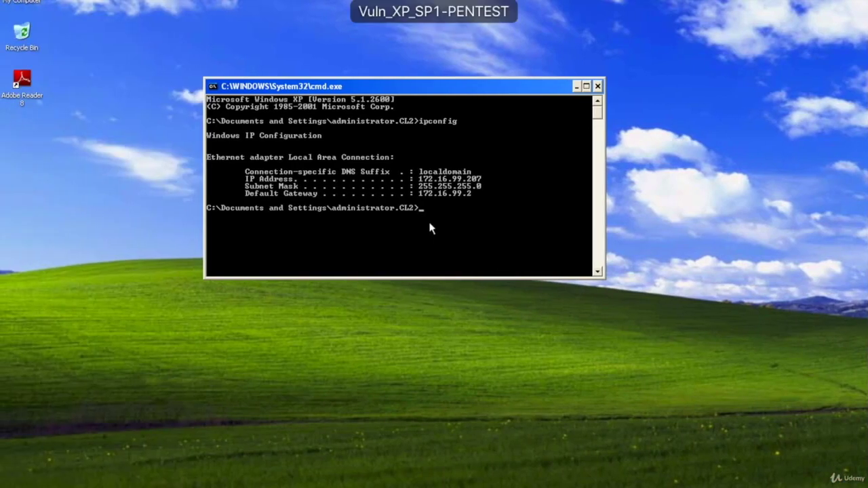
Step: Begin typing a ping to a 172.16.99 address in the XP Command Prompt
type("ping 172.16.99")
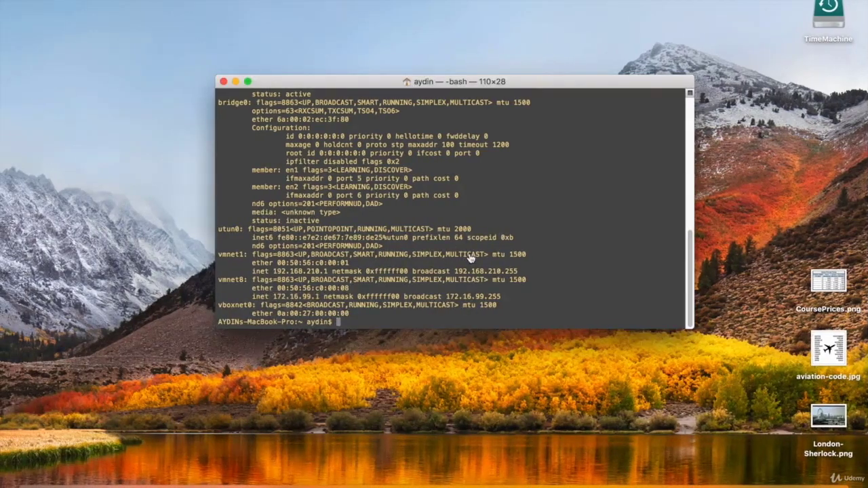
Step: Ping Kali at 172.16.99.222 from the Mac and stop to view 0% packet loss
type("ping 1")
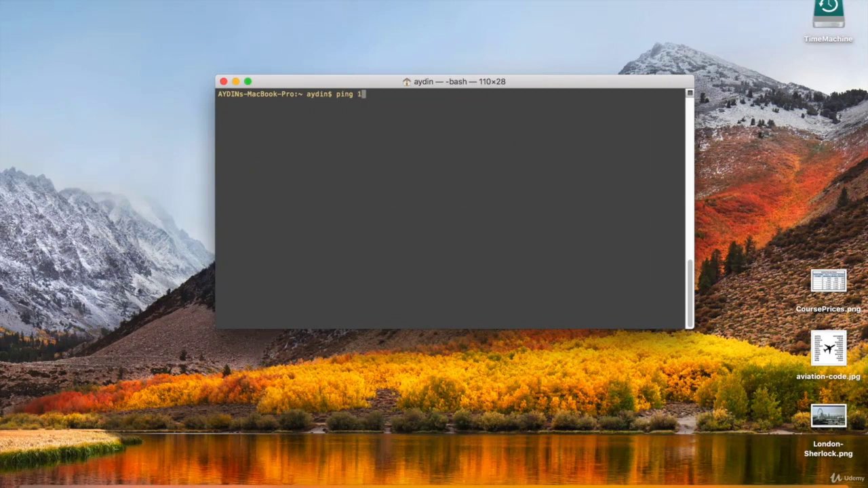
type("72.16.99.222")
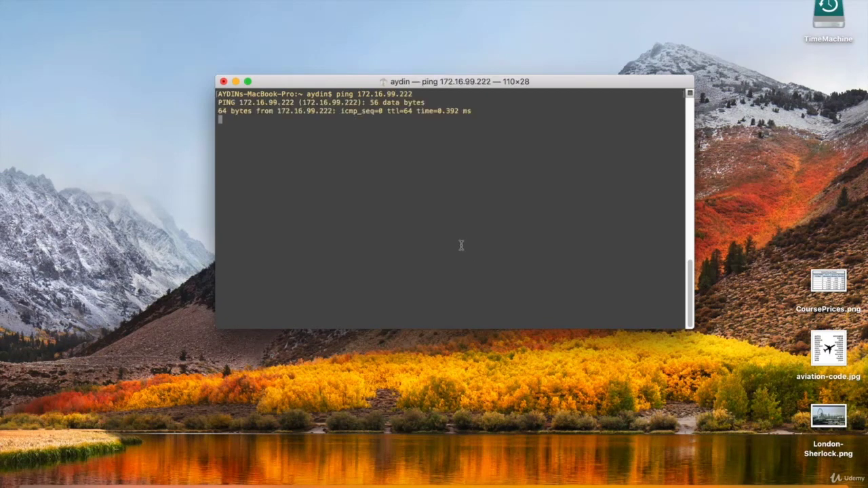
key("ctrl+c")
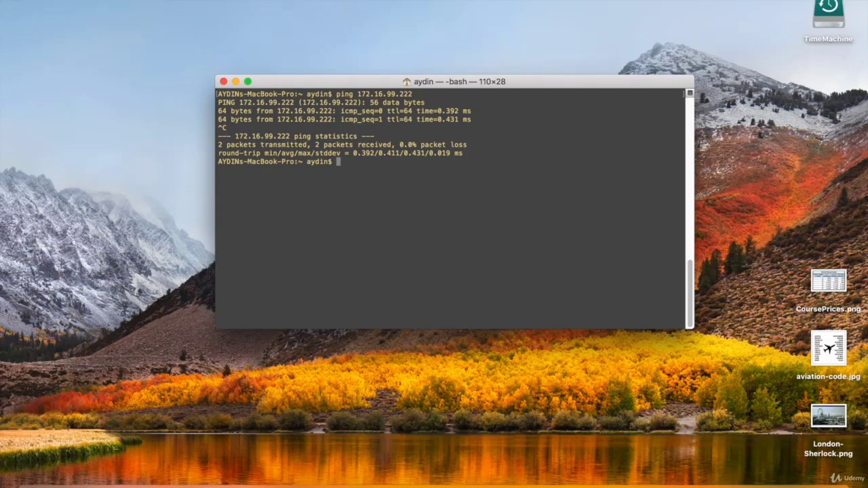